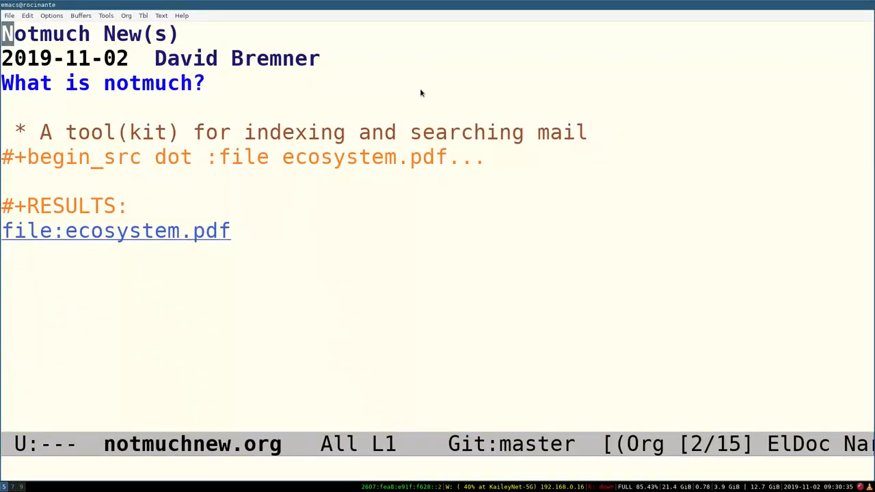
View the linked ecosystem diagram, then step through the cffi bindings thread messages with n.
key(TAB)
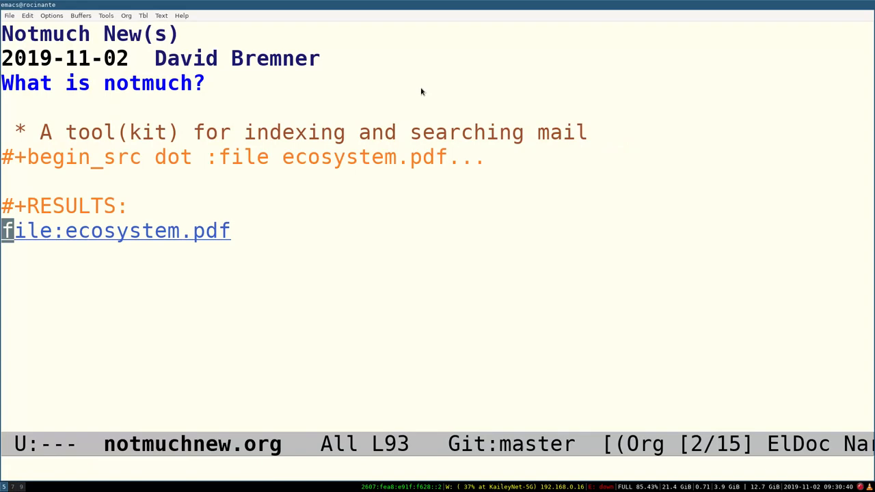
click(116, 229)
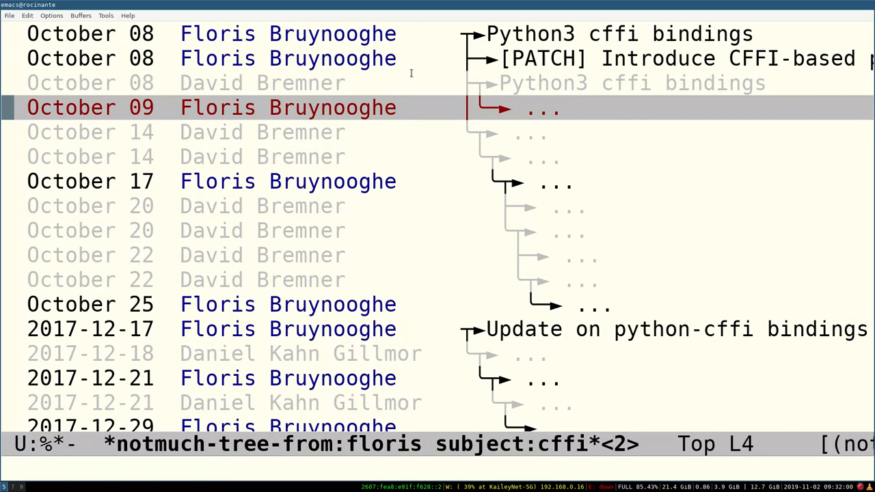
key(n)
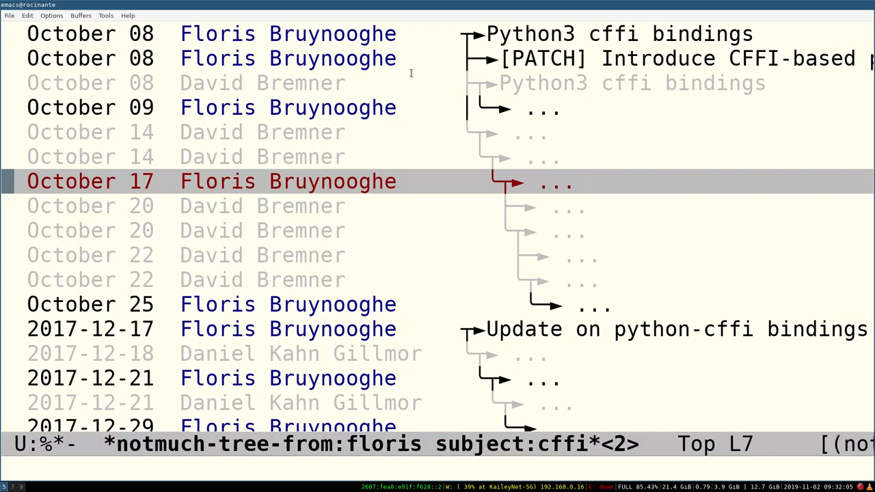
key(n)
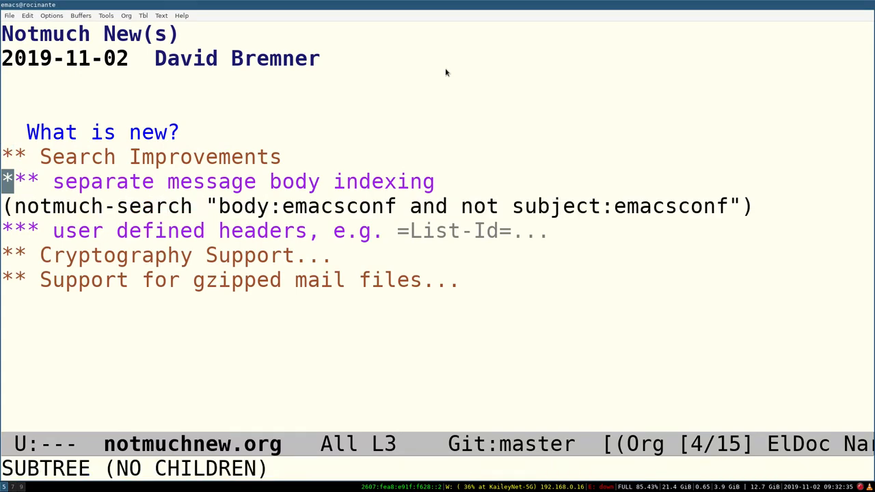
Move to the end of the notmuch-search body:emacsconf example line.
key(Down)
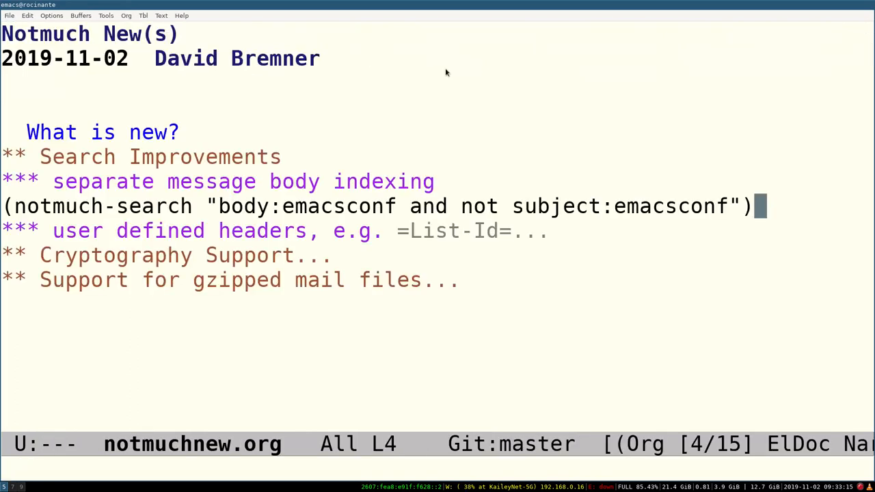
Run the body-indexing search example from the slide.
key(Tab)
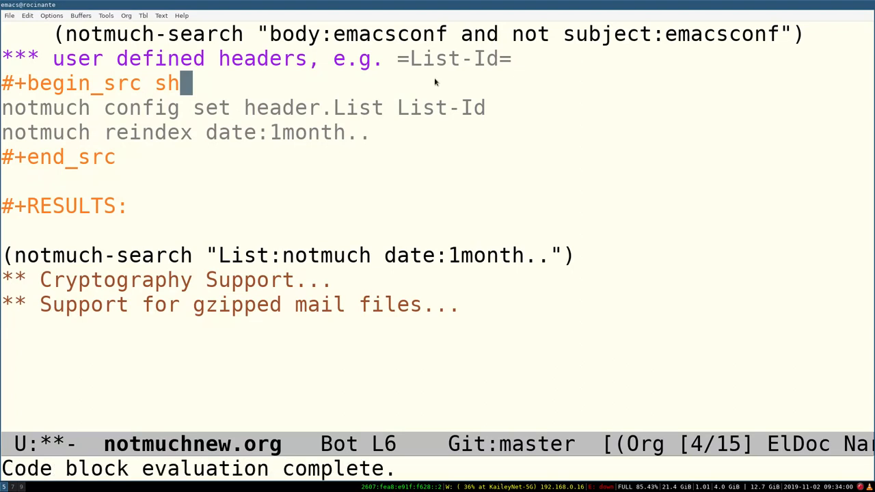
mouse_move(517, 77)
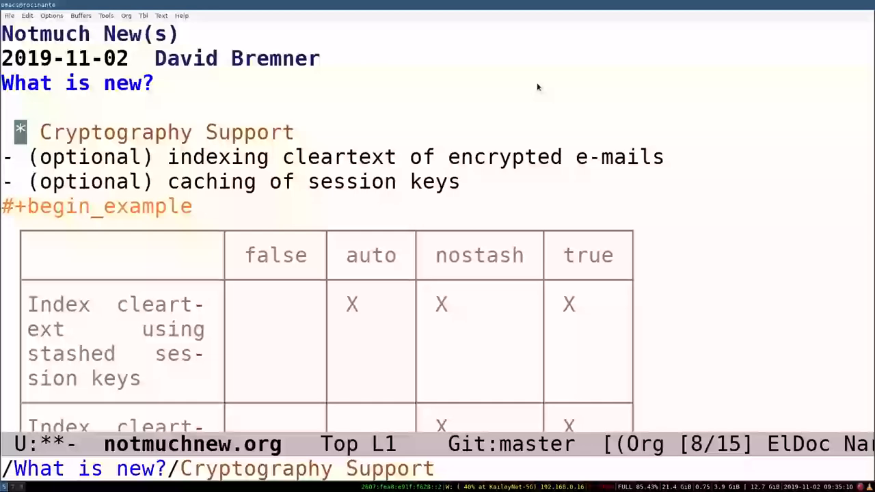
mouse_move(552, 84)
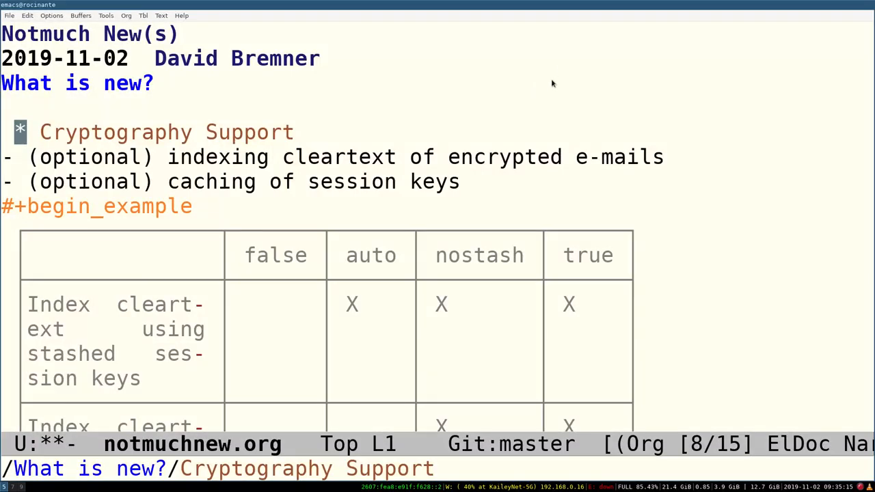
mouse_move(566, 88)
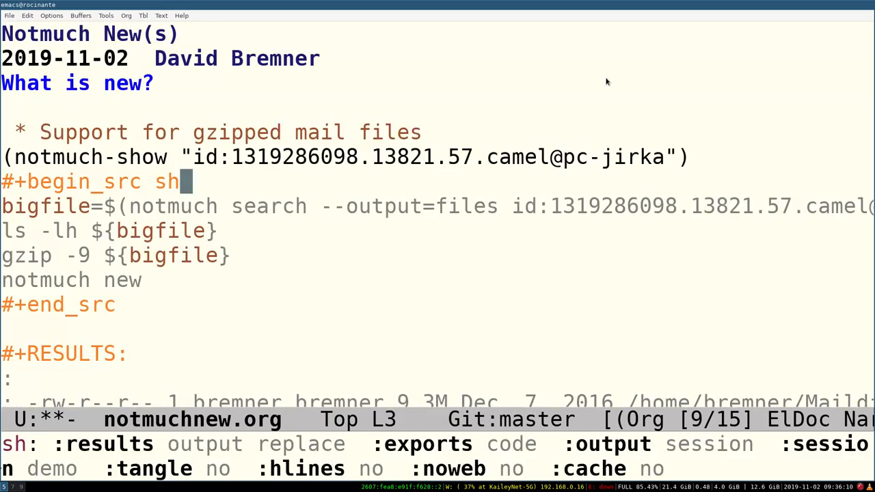
Run the gzip demonstration shell block, listing the 13M message file and one file processed.
key(C-c C-c)
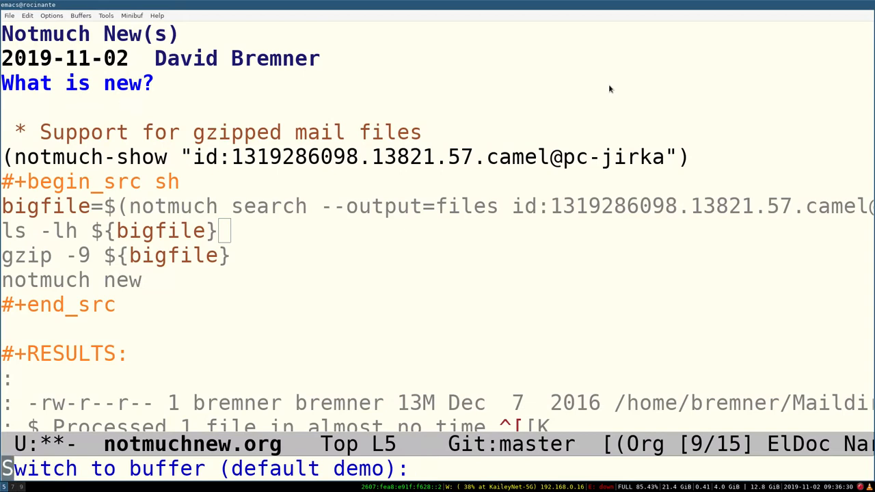
In the demo shell, list ${bigfile} then ${bigfile}.gz to show only the compressed file exists.
key(RET)
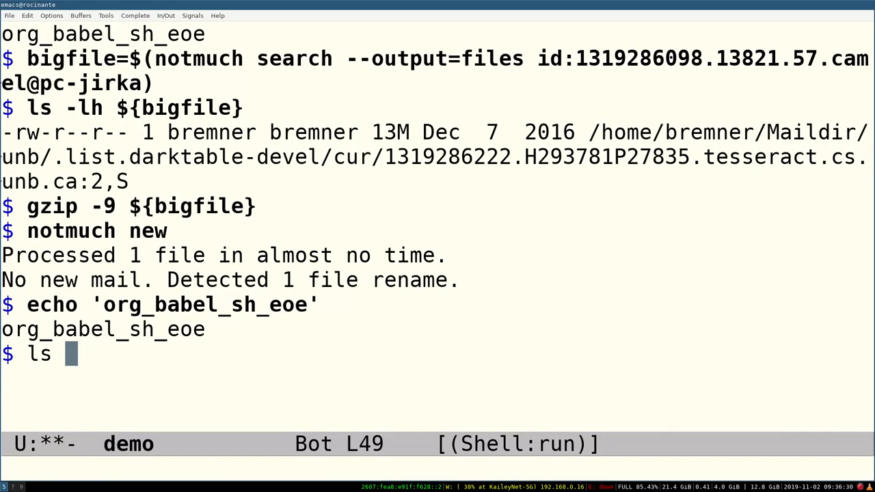
text(${bigfile)
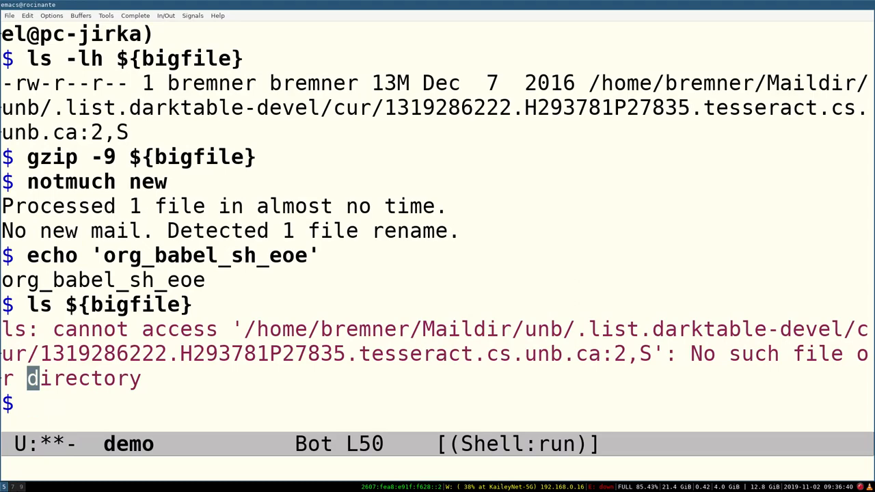
text(gfile}.g)
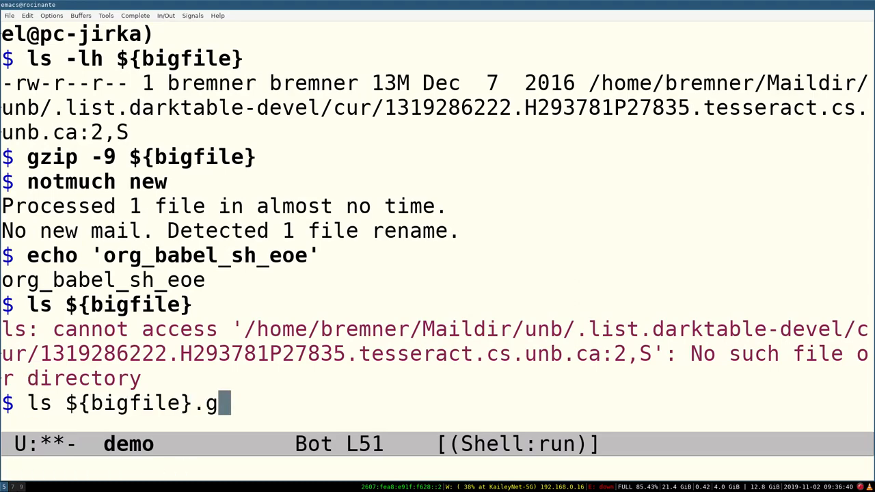
key(Return)
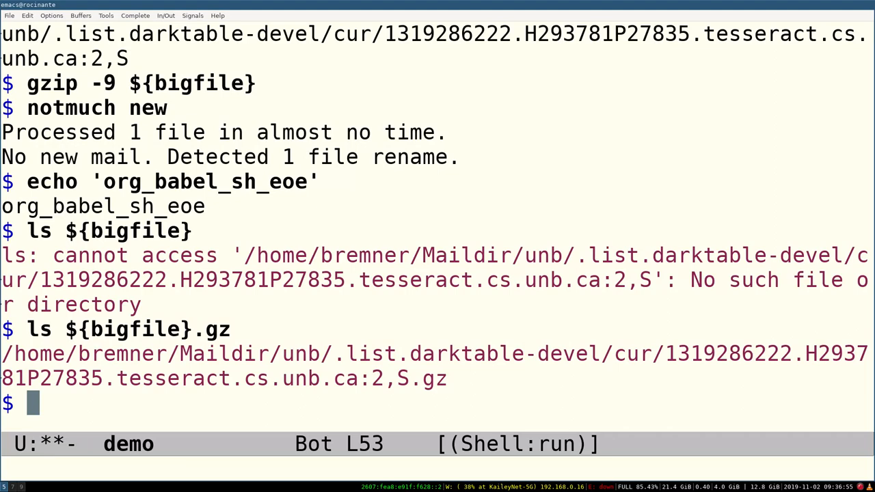
key(C-x b)
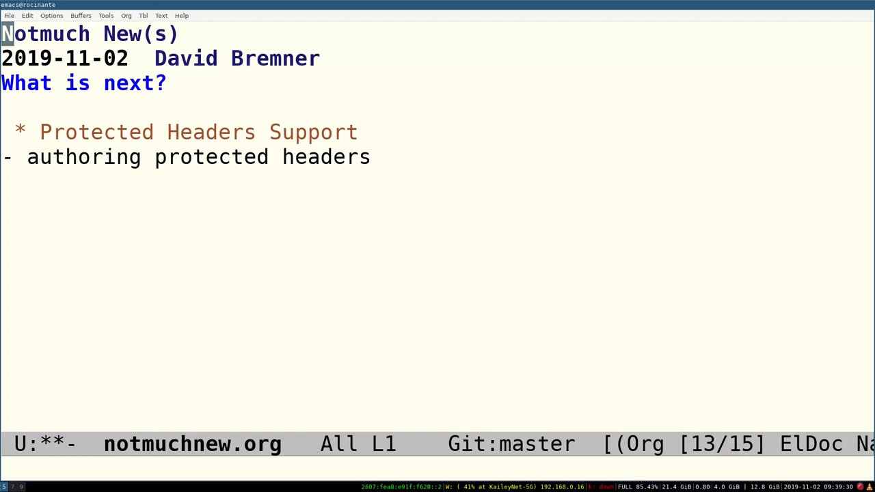
Begin an extended command starting with 'no' over the Protected Headers slide.
text(no)
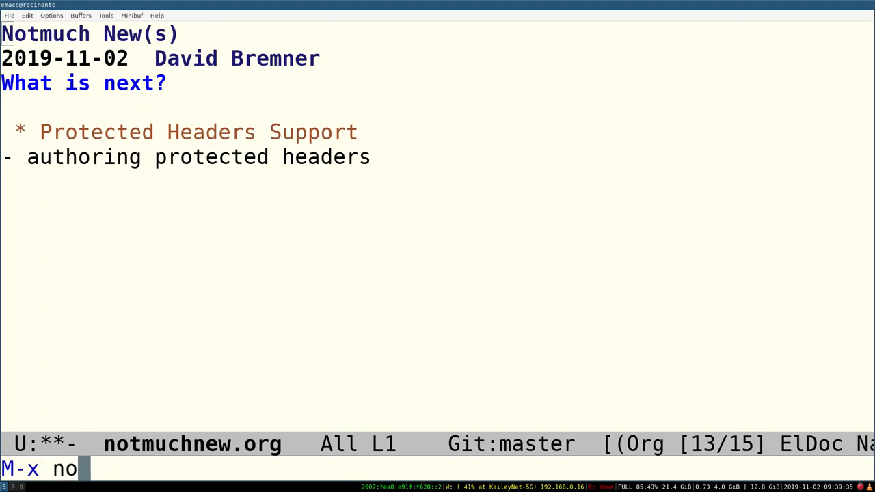
Launch notmuch-hello and open the notmuch-bugs saved search thread list.
key(Return)
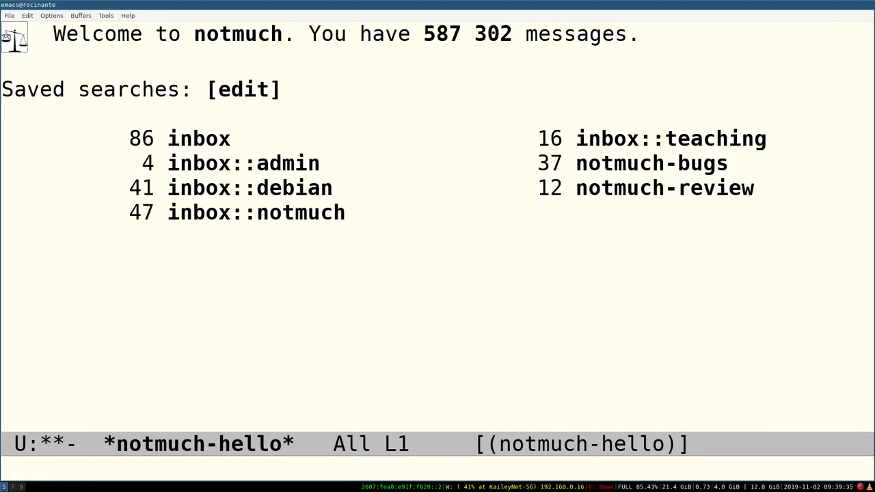
mouse_move(649, 100)
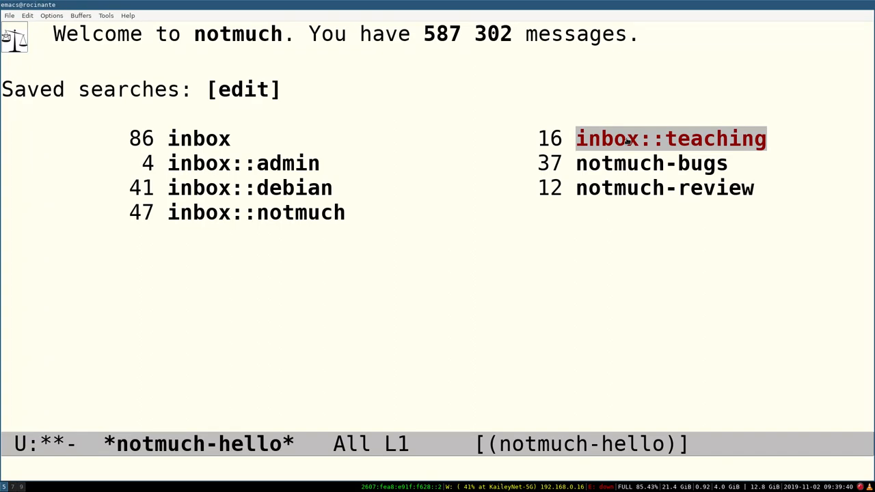
mouse_move(649, 163)
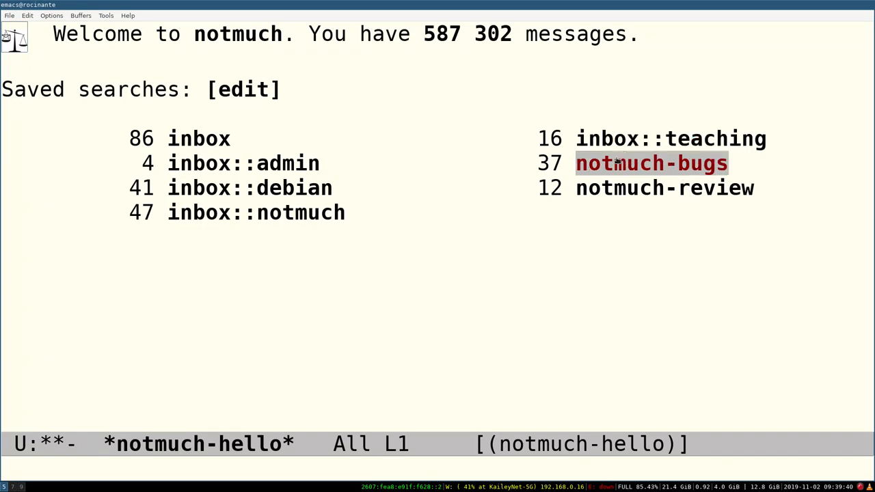
click(650, 163)
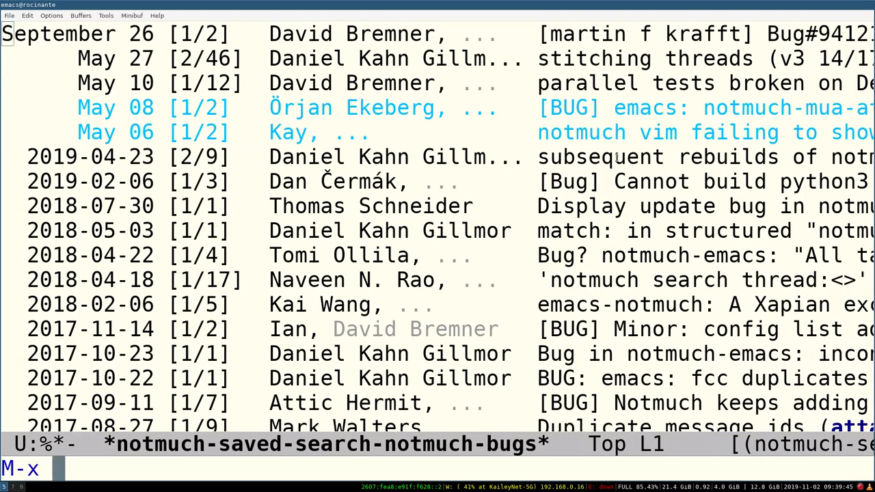
Run customize-variable on notmuch-saved-searches to show the inbox entry's name, query and key.
text(custom)
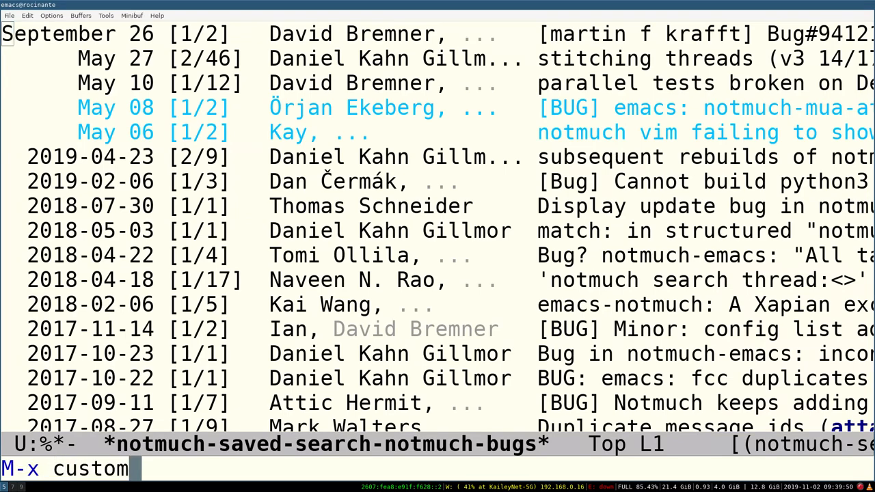
text(ize-)
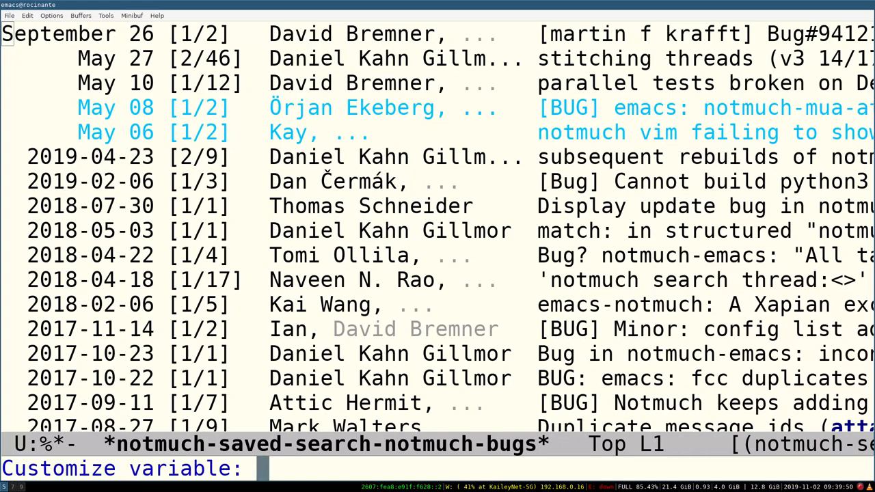
text(notmuch-search-)
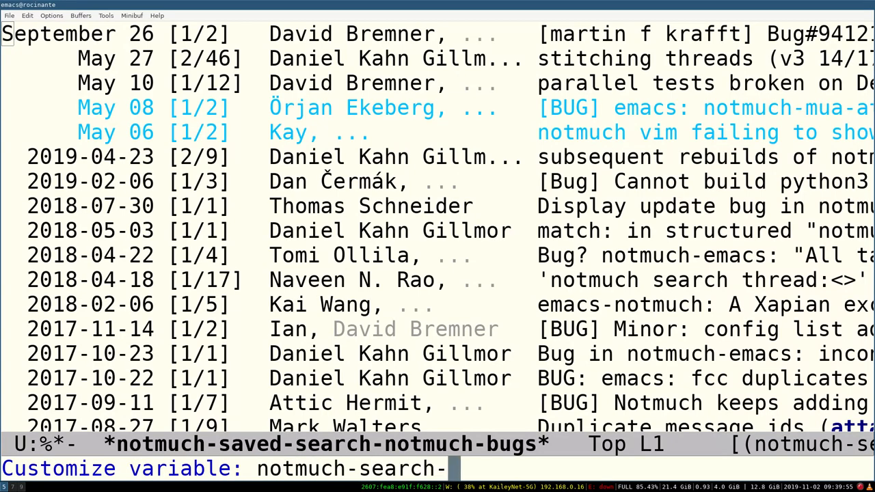
key(Tab)
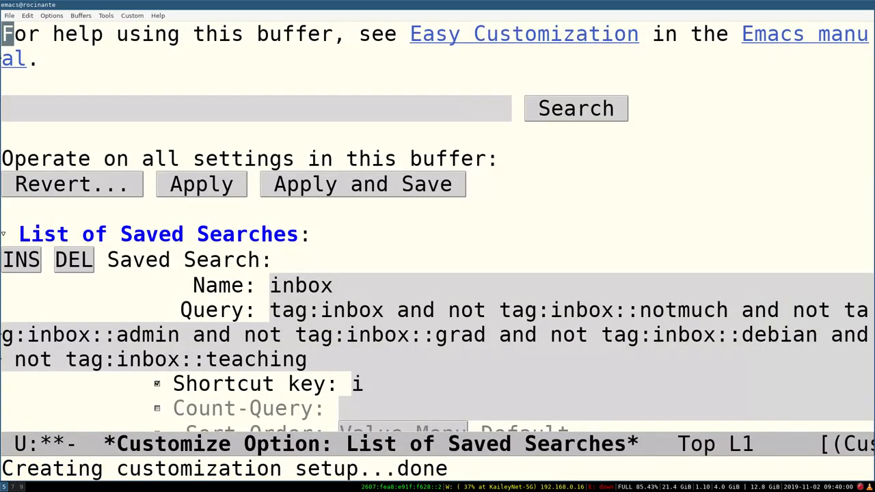
scroll(down, 3)
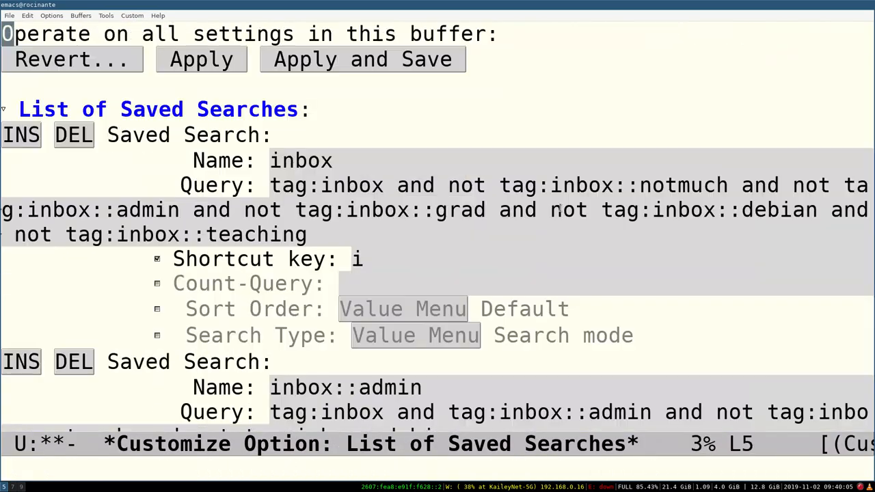
scroll(down, 3)
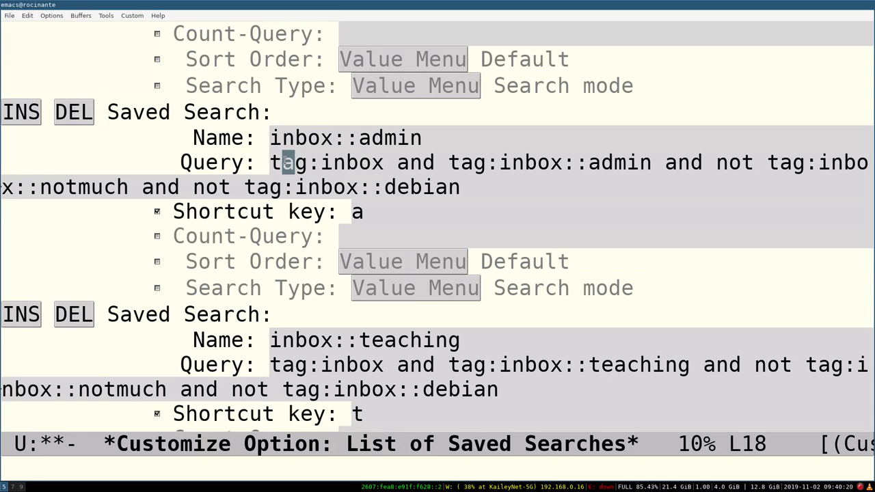
text(q)
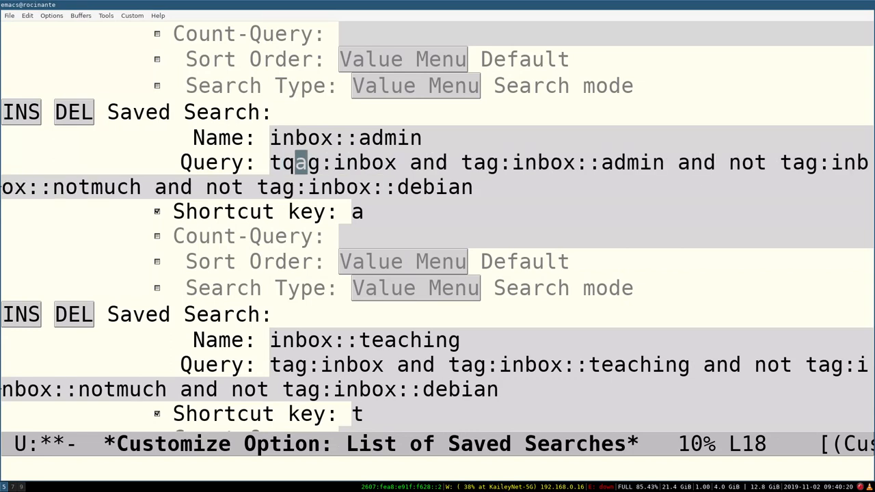
key(BackSpace)
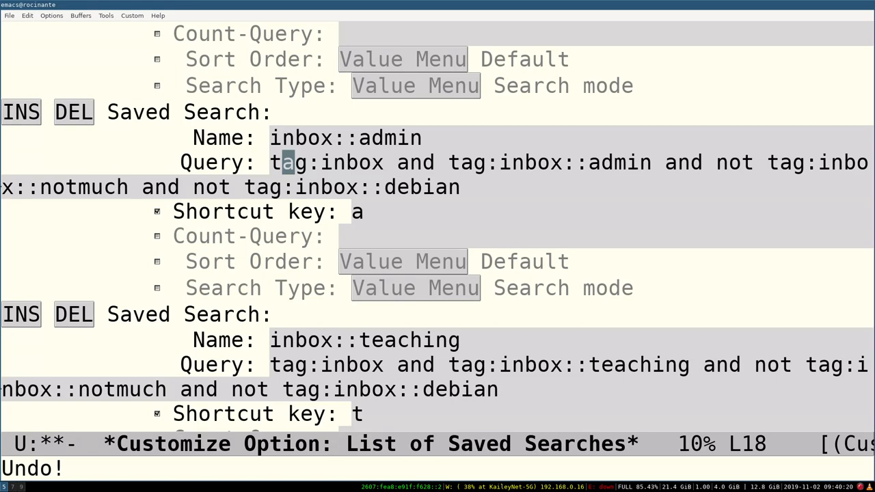